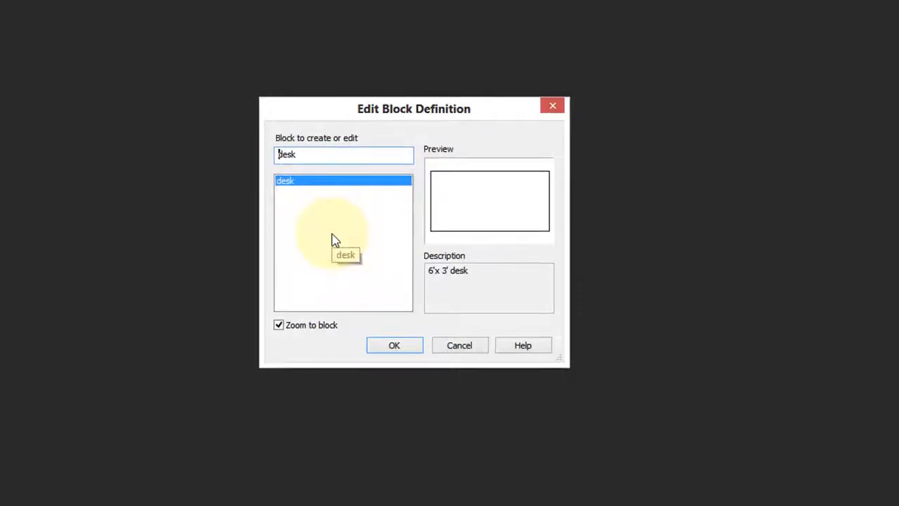
- Open the desk block in the block editor, then close it and save changes
click(394, 345)
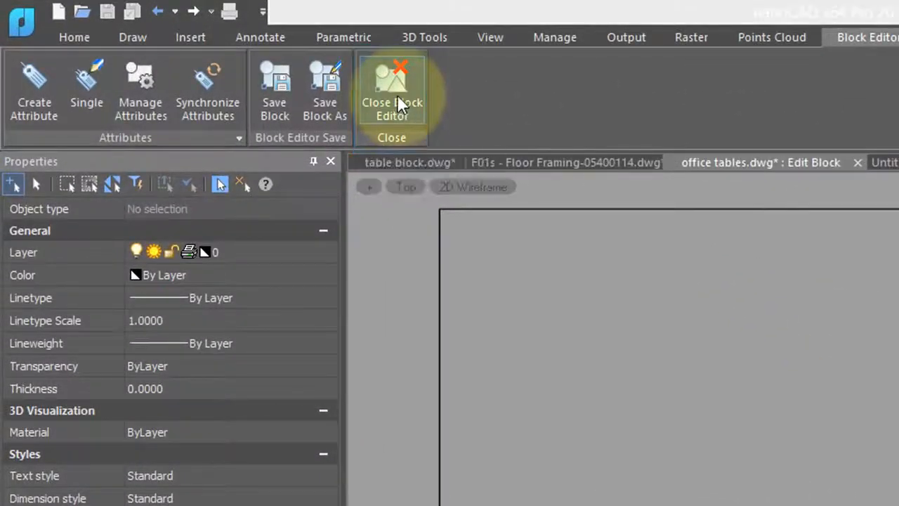
click(392, 88)
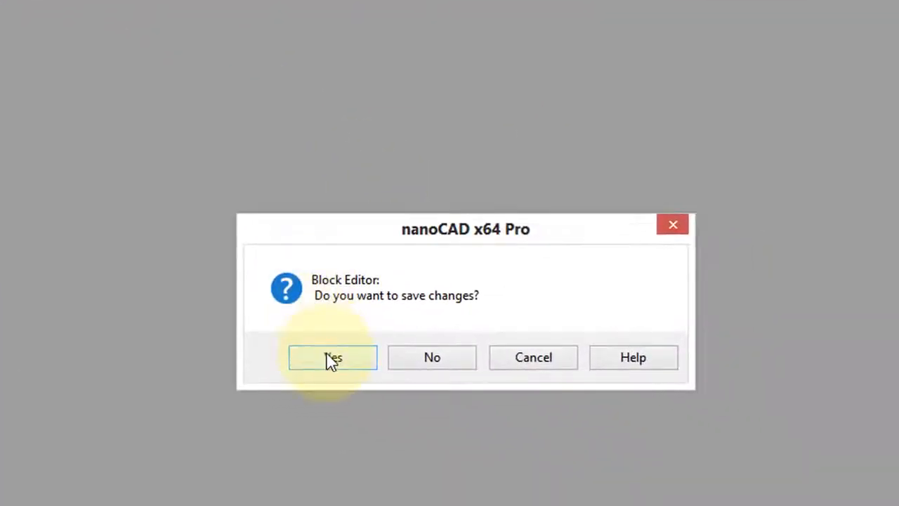
click(332, 357)
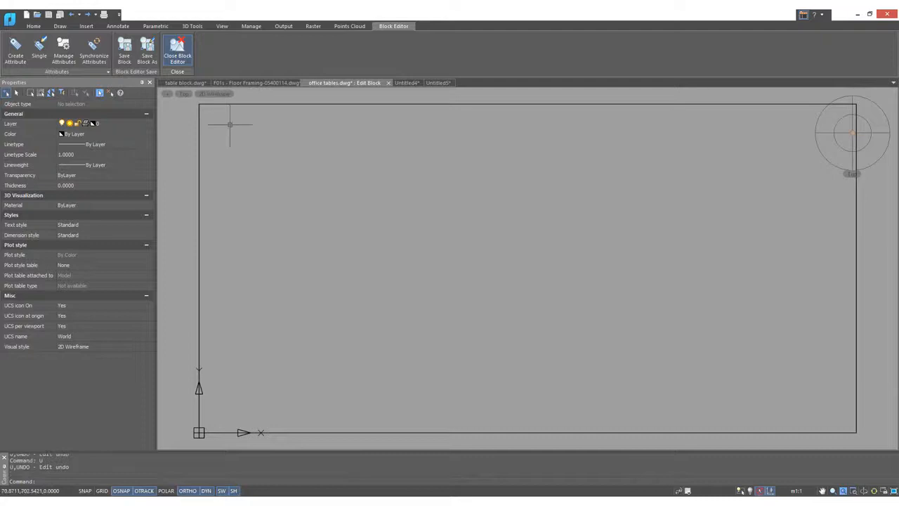
- Close the desk block editor again, confirming the save-changes prompt
click(177, 53)
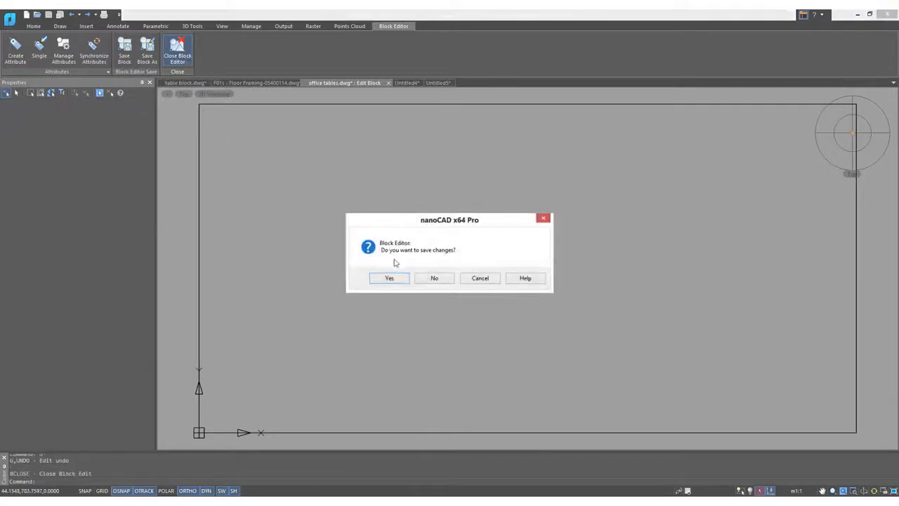
click(389, 277)
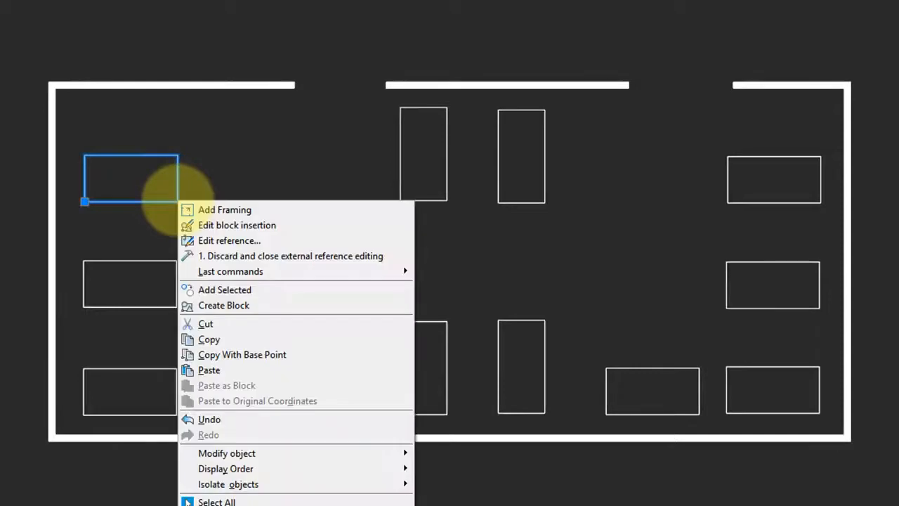
mouse_move(232, 240)
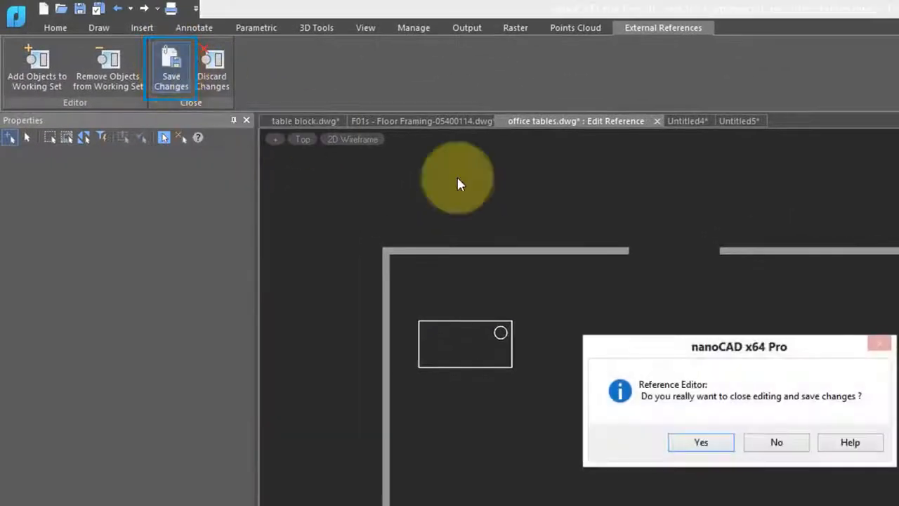
- Save the in-place edit that adds a corner circle to the desk reference
click(701, 441)
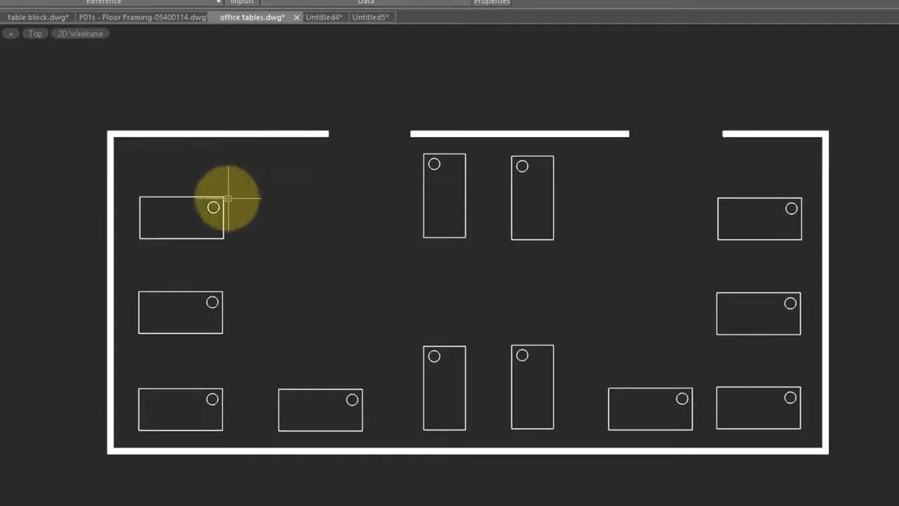
- Inspect the updated top-left desk, then save Untitled4 as desk block.dwg on the Desktop
click(183, 218)
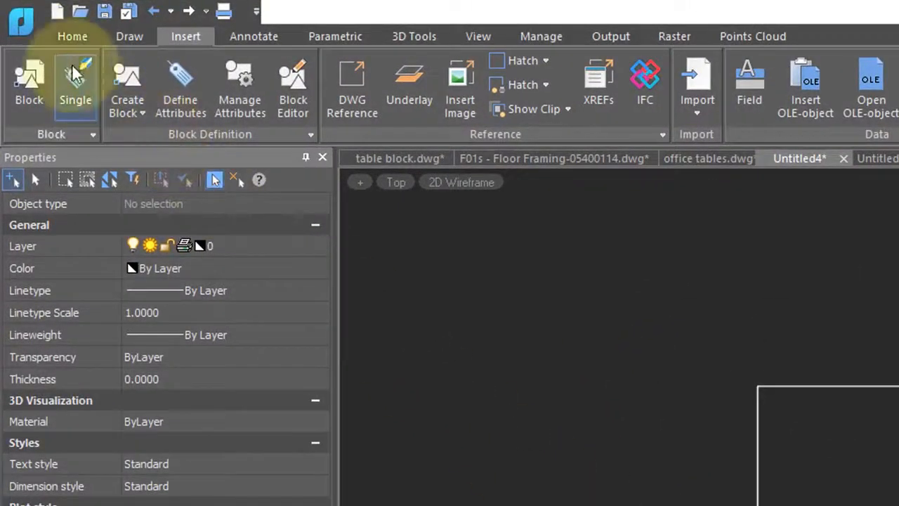
click(21, 11)
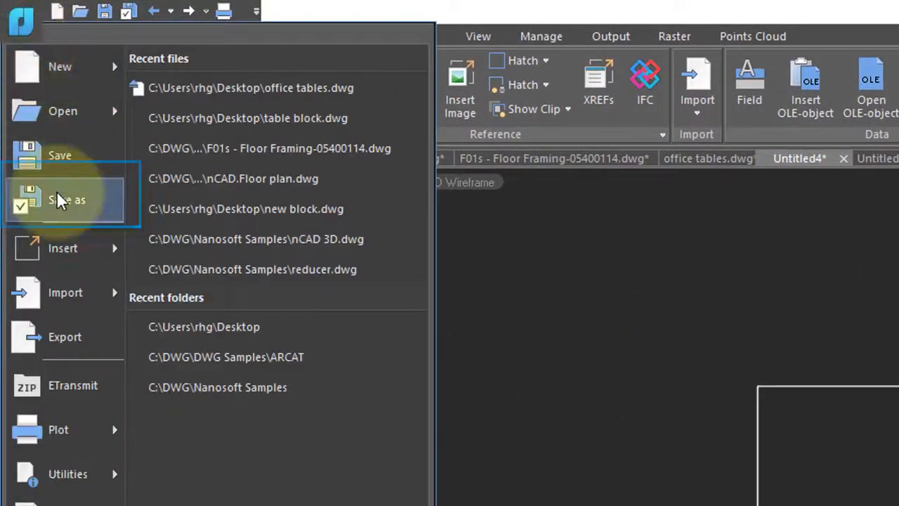
click(67, 200)
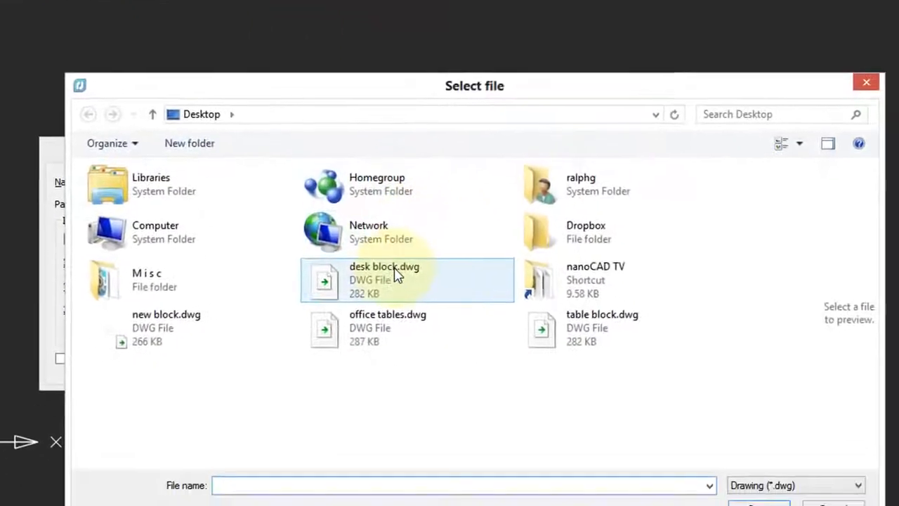
- Insert desk block.dwg as a block beside the floor framing detail
double_click(385, 279)
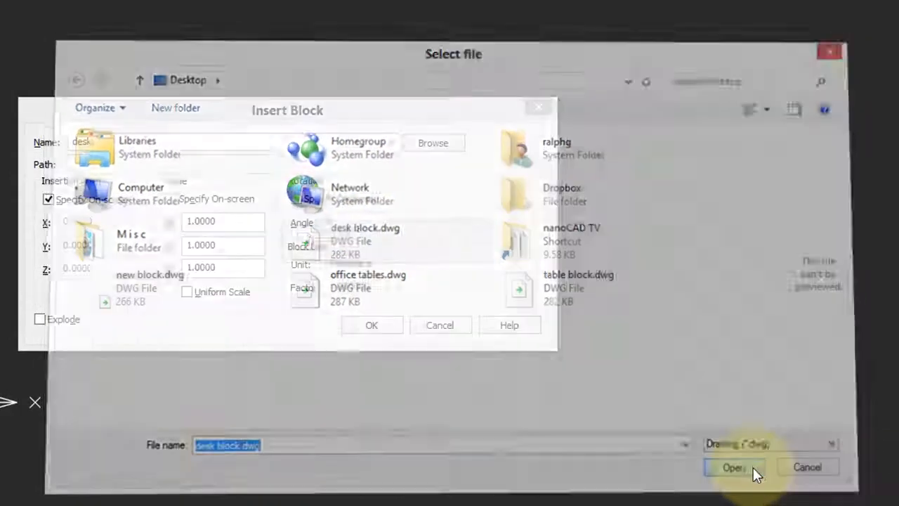
click(733, 467)
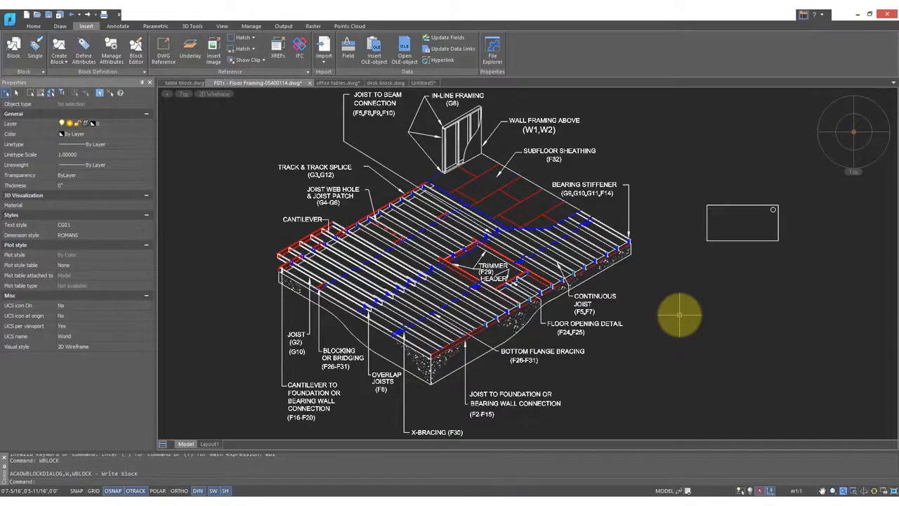
- Use WBLOCK to write the desk block to the Desktop as new block(1).dwg
text(wblock)
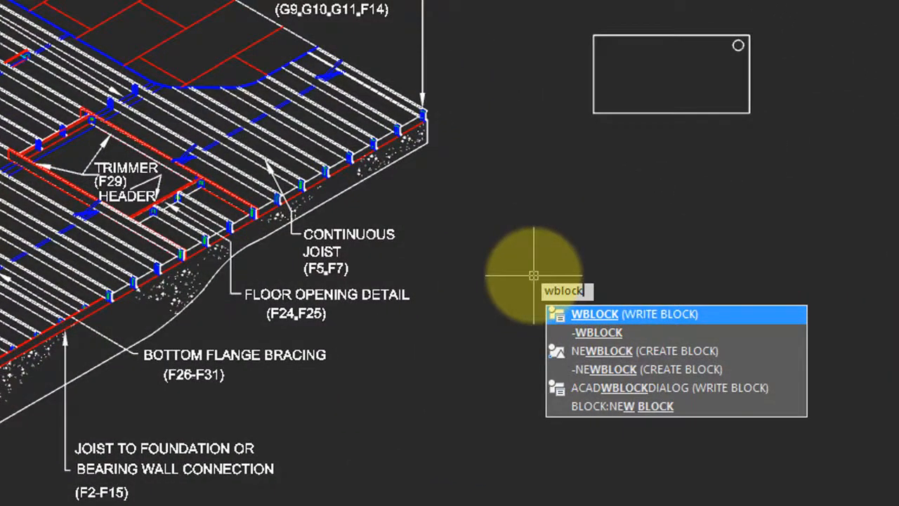
click(595, 314)
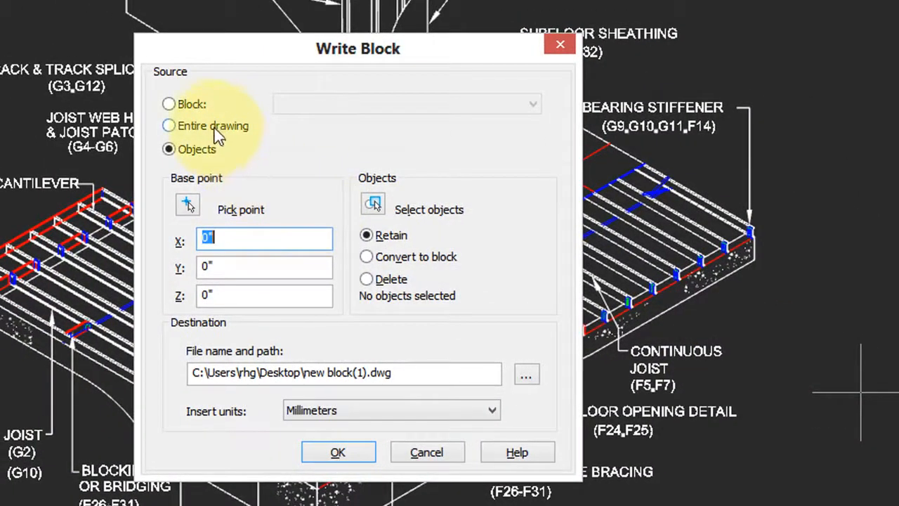
mouse_move(188, 106)
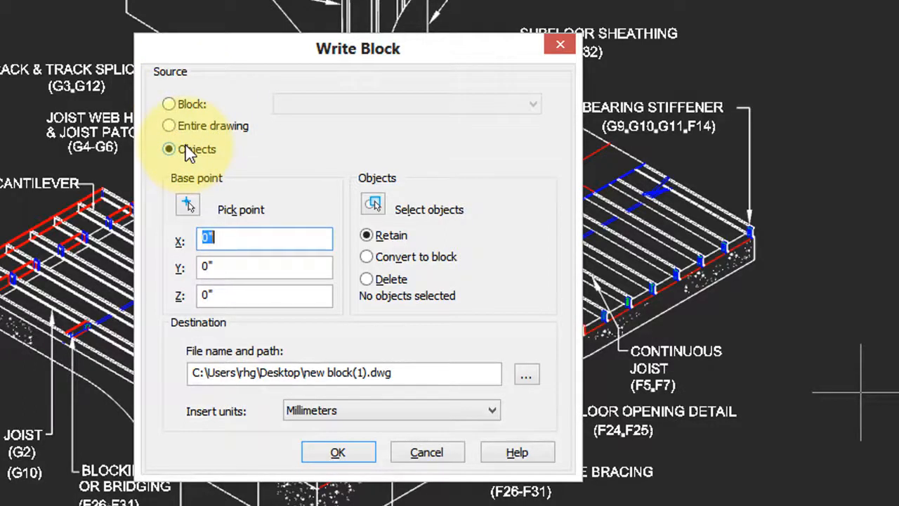
click(169, 104)
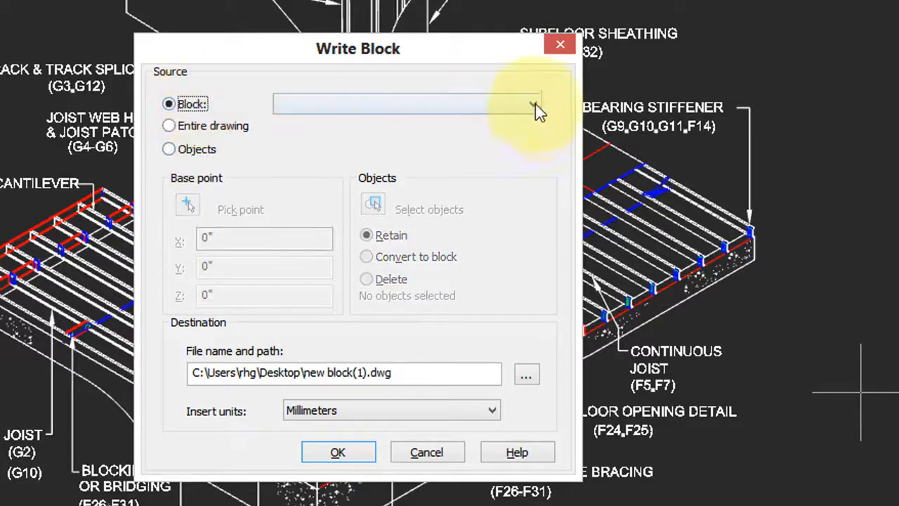
click(533, 103)
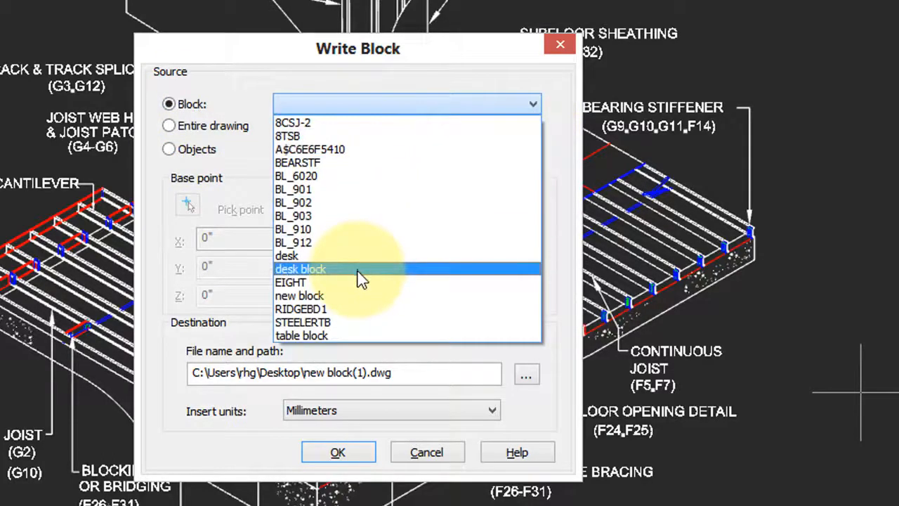
click(301, 269)
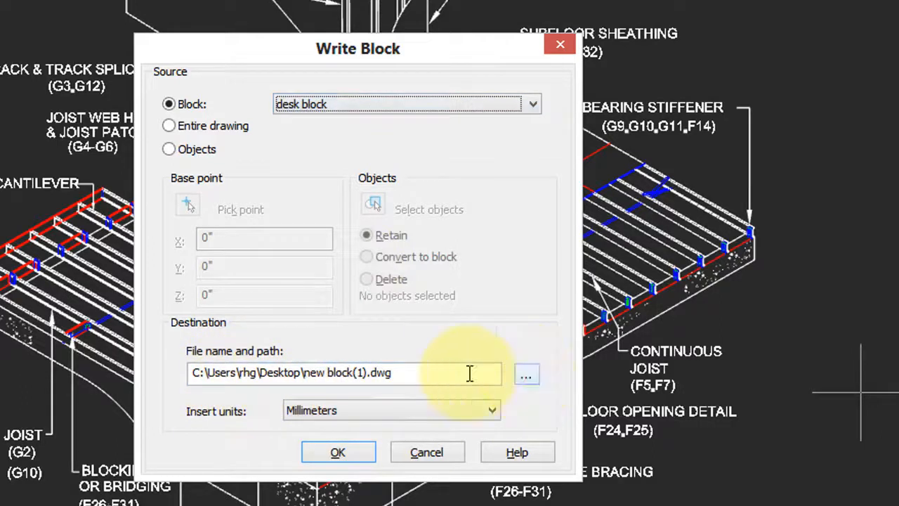
double_click(267, 372)
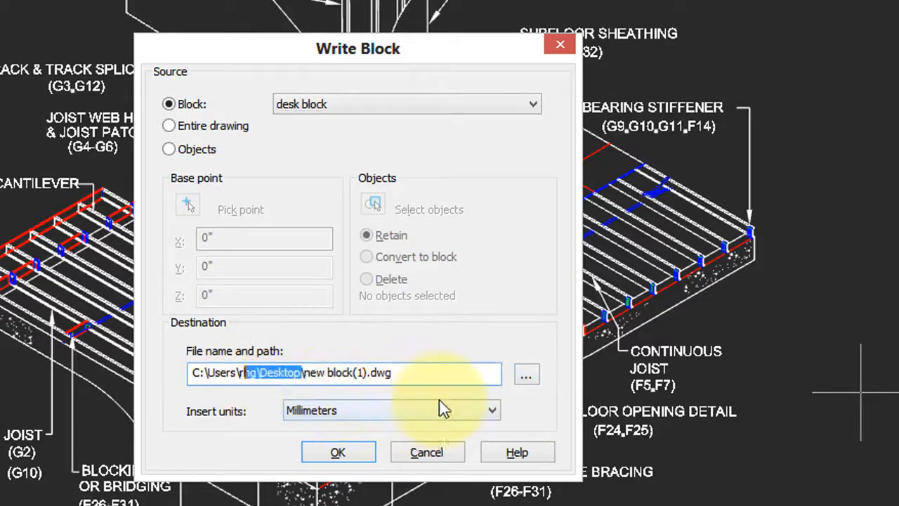
click(526, 373)
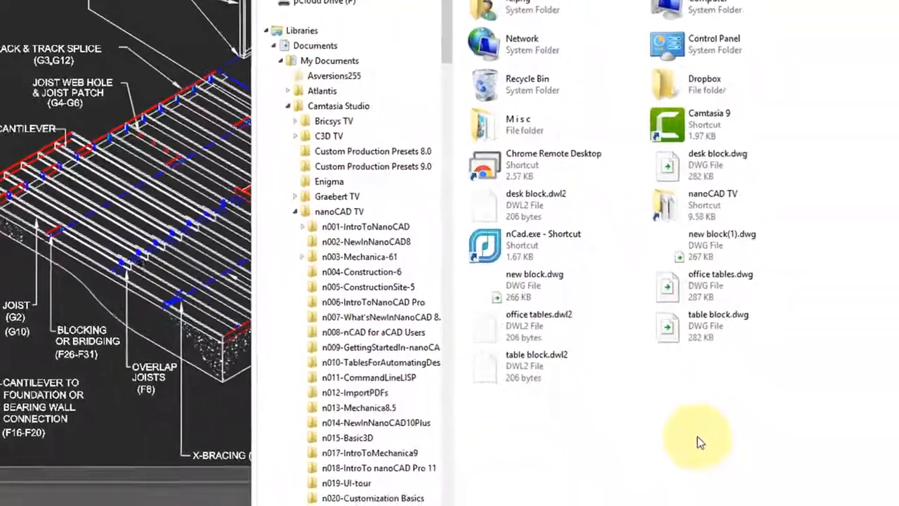
- Select and open new block(1).dwg from the Desktop in File Explorer
click(703, 234)
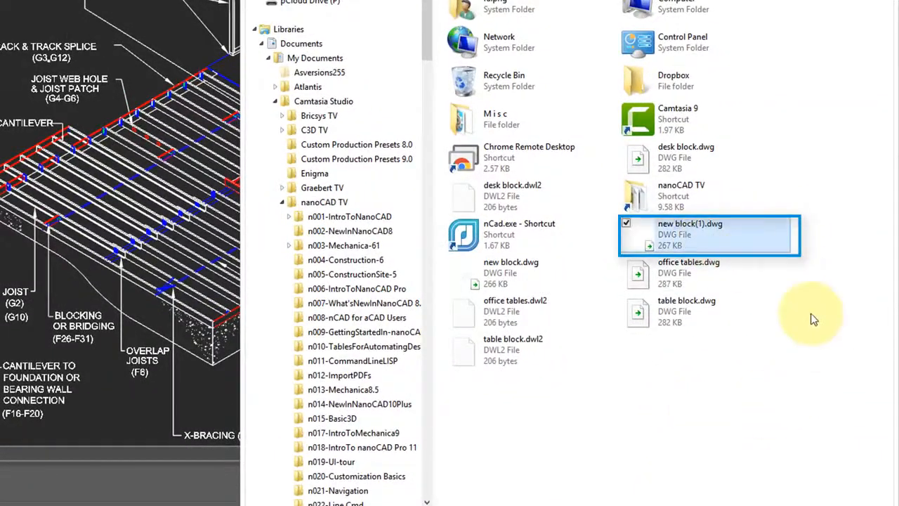
double_click(708, 235)
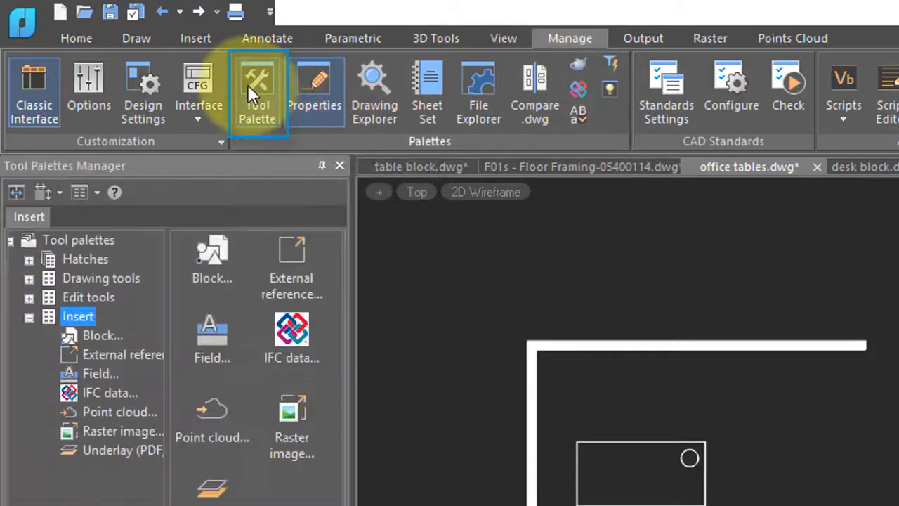
mouse_move(119, 258)
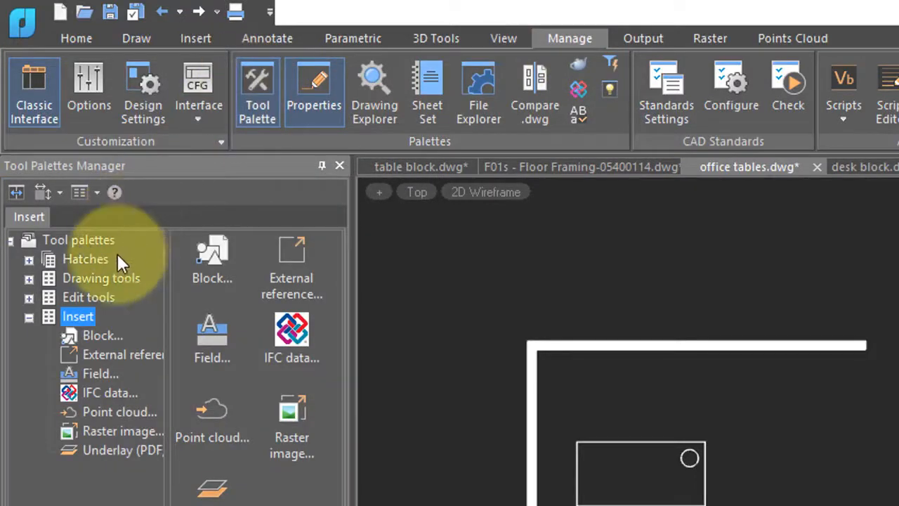
- Browse the Drawing tools palette group, then switch to the blank Untitled5 drawing
click(29, 277)
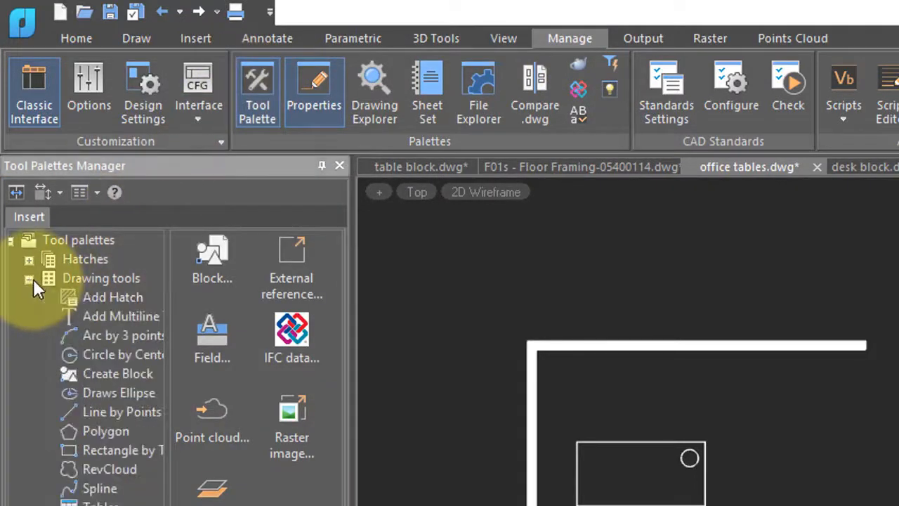
click(29, 277)
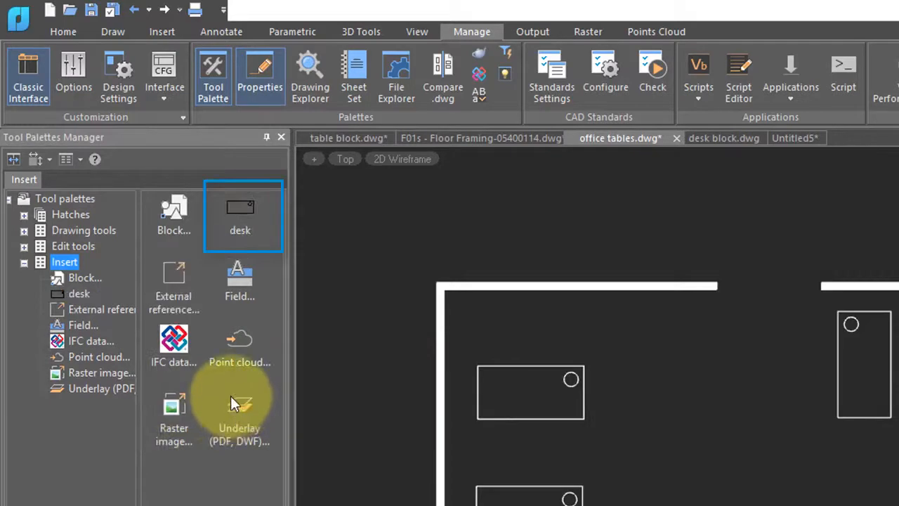
click(794, 137)
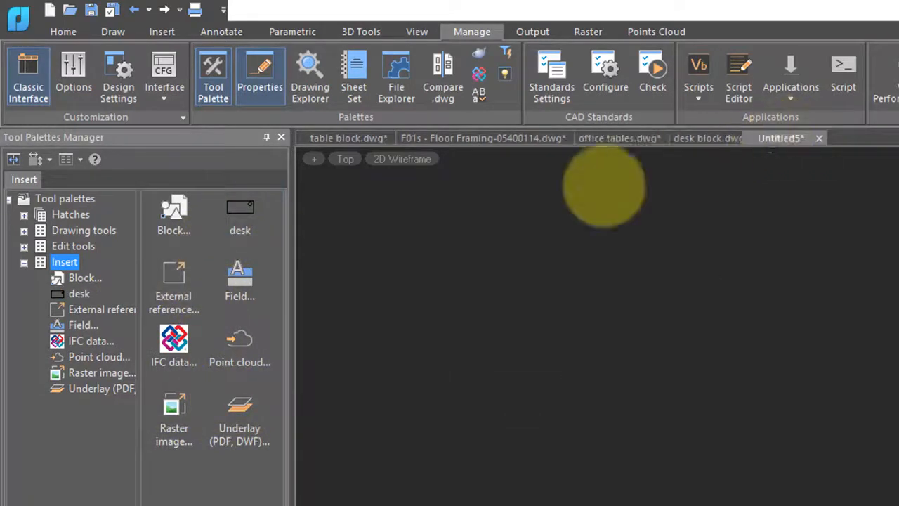